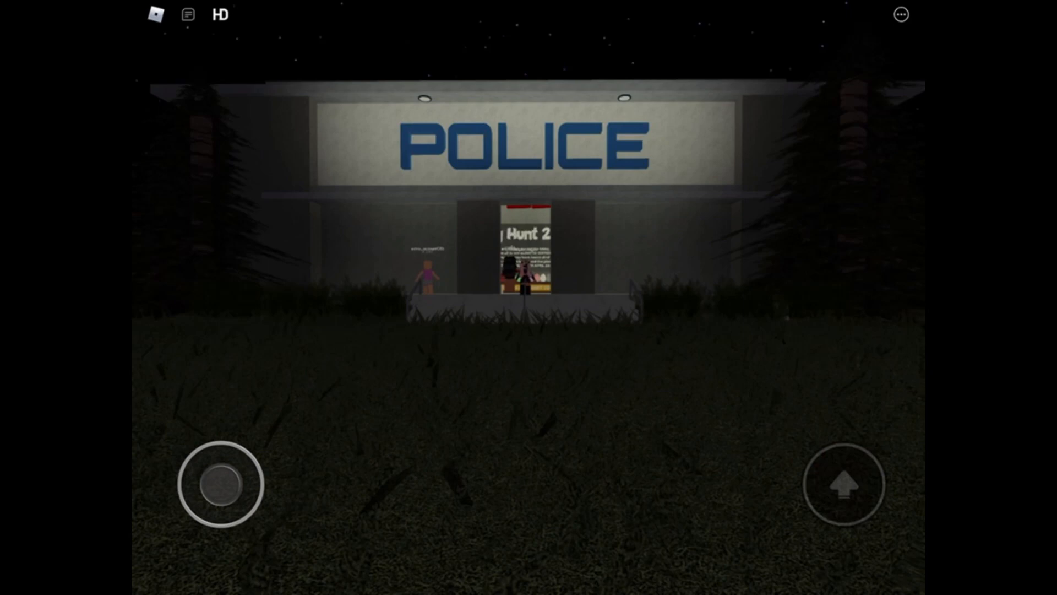
- Walk through the police station doors into the neon lounge with three glowing stars
drag(219, 485, 212, 442)
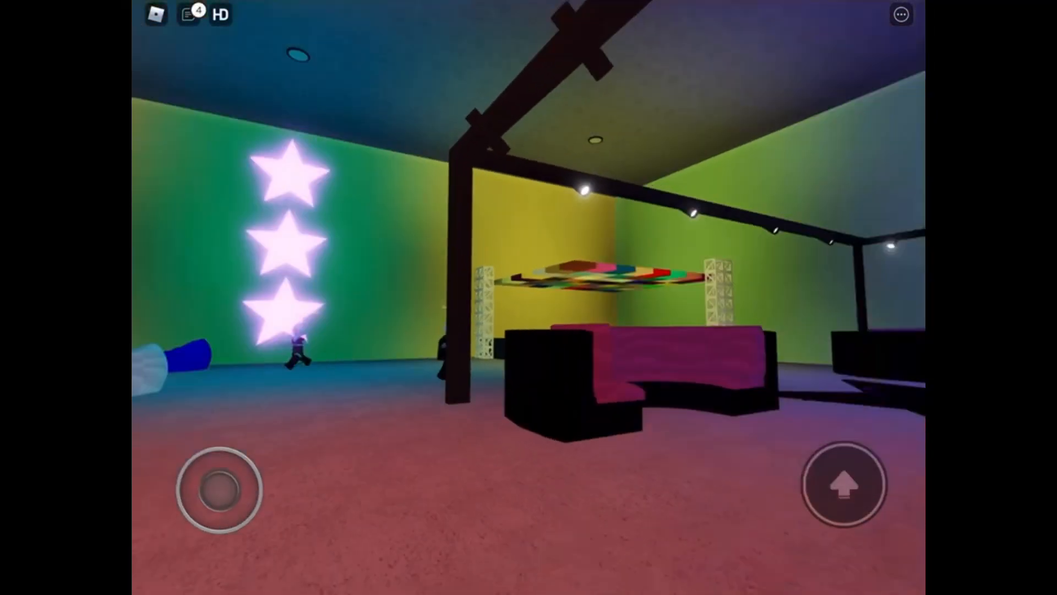
- Walk out of the star-lit lounge to the foot of the dark wooden staircase
drag(217, 489, 236, 459)
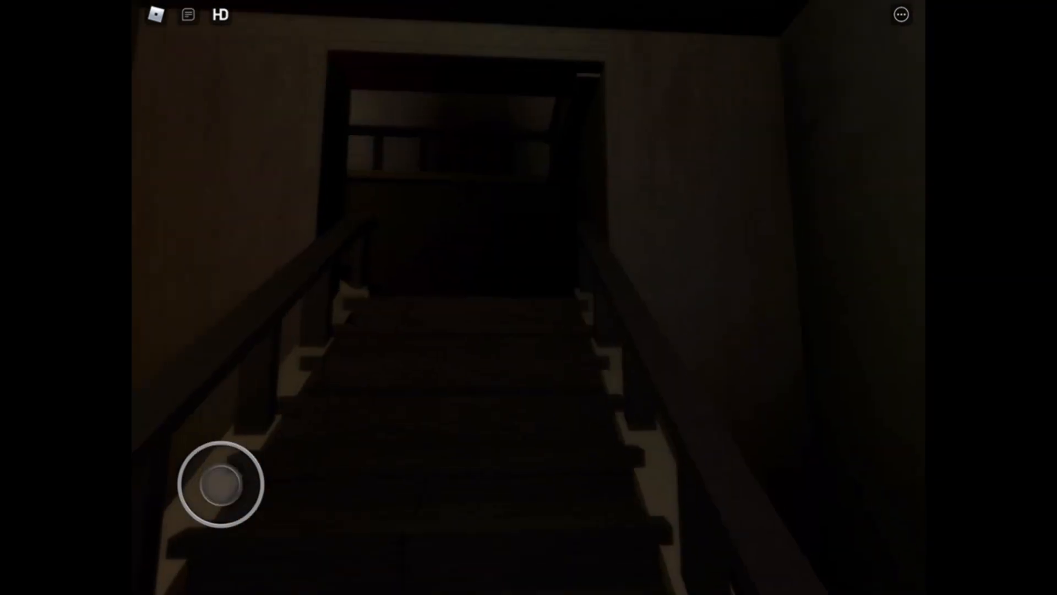
- Climb the staircase, check the kitchen oven, then walk into the Main Bedroom
drag(220, 487, 232, 449)
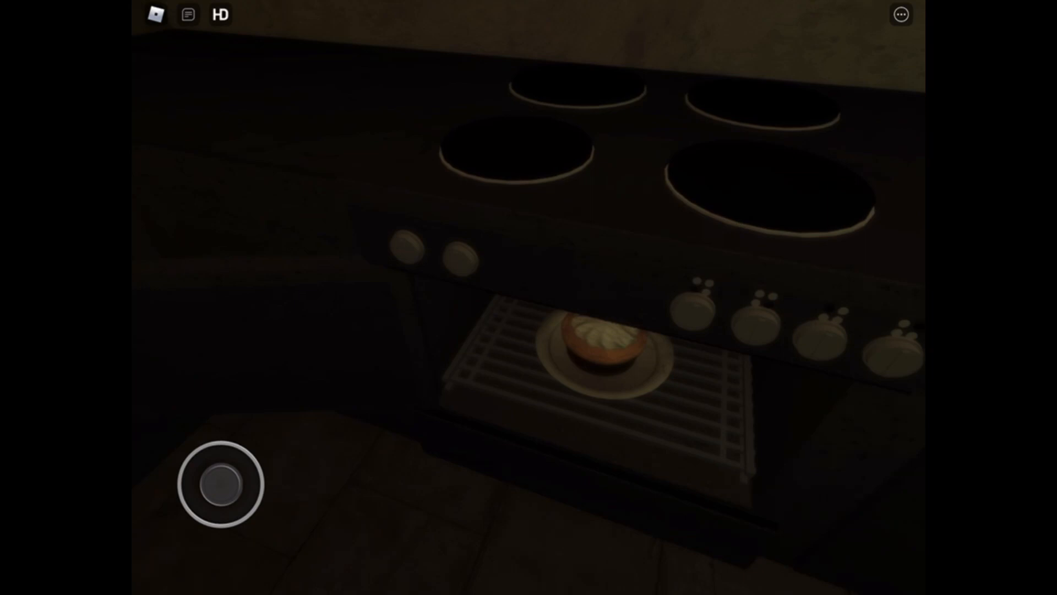
drag(220, 484, 196, 441)
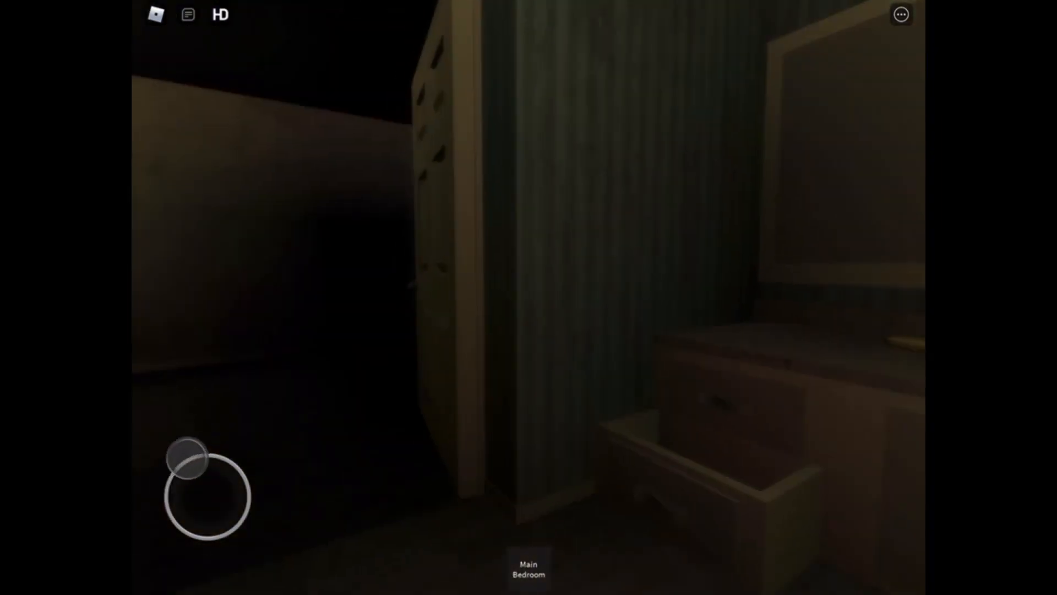
drag(192, 457, 222, 483)
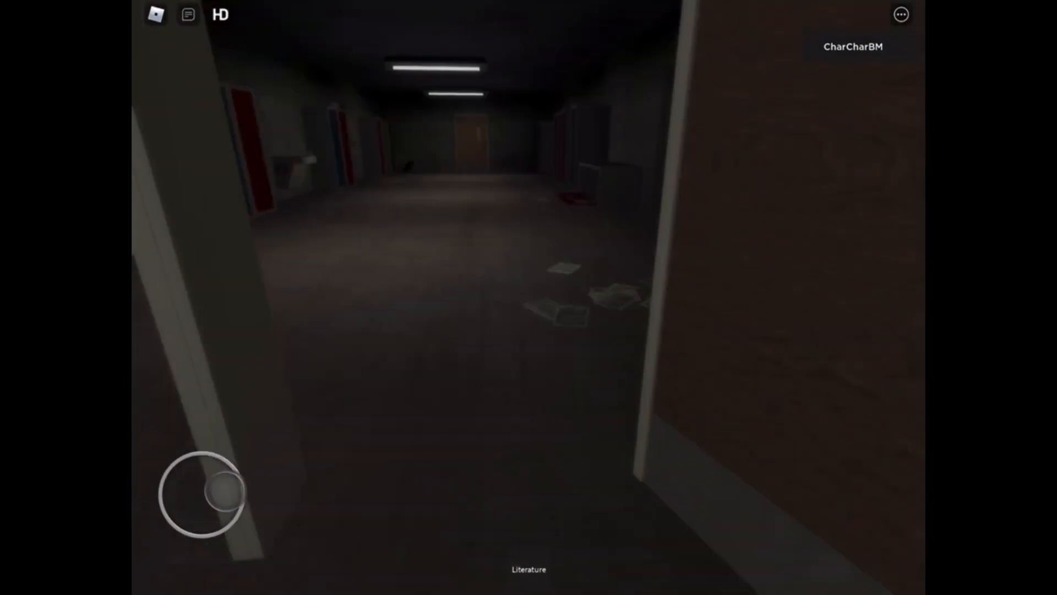
- Walk down the Literature corridor into the classroom with toppled stools and red stain
drag(222, 492, 202, 486)
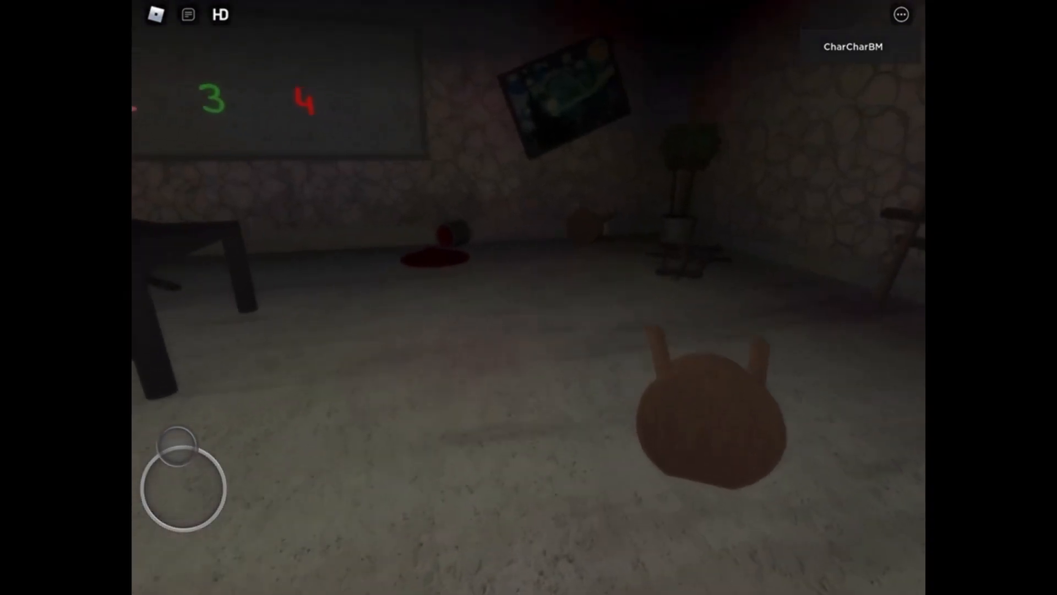
drag(174, 441, 219, 484)
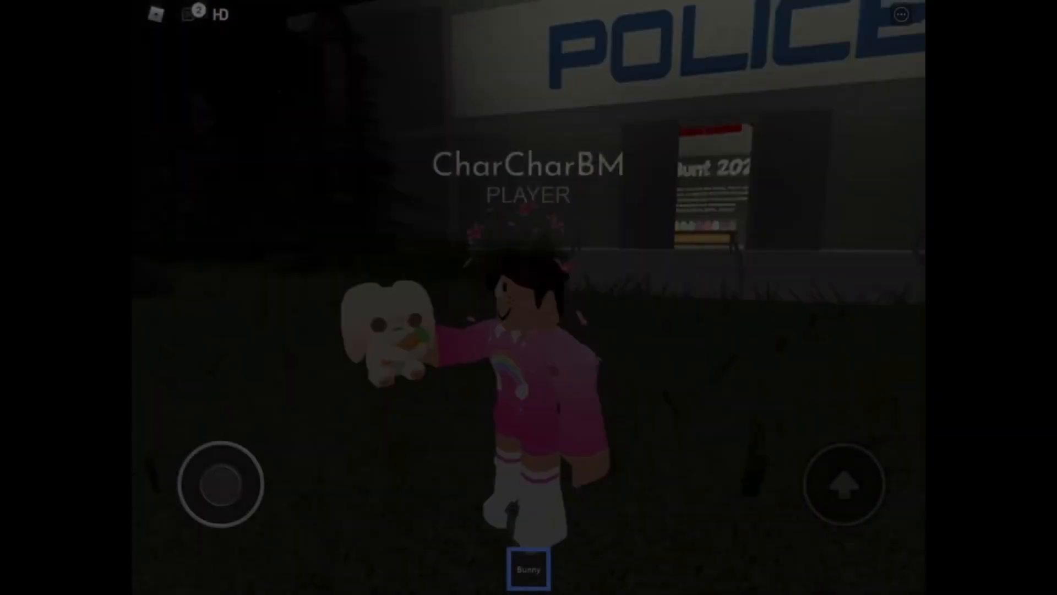
- Walk the avatar holding the bunny across the grass toward the police station entrance
drag(220, 484, 243, 526)
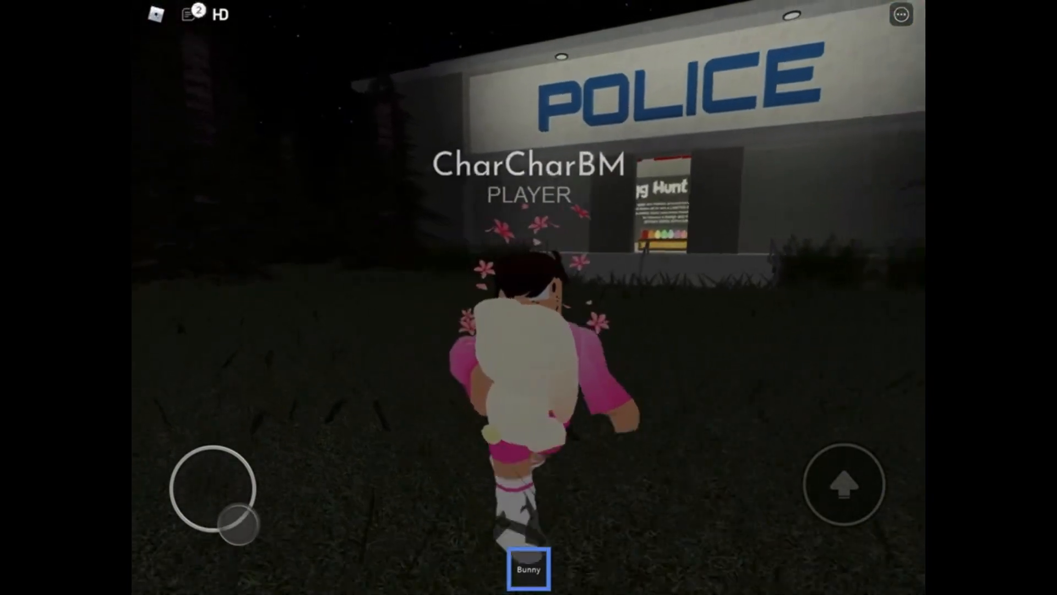